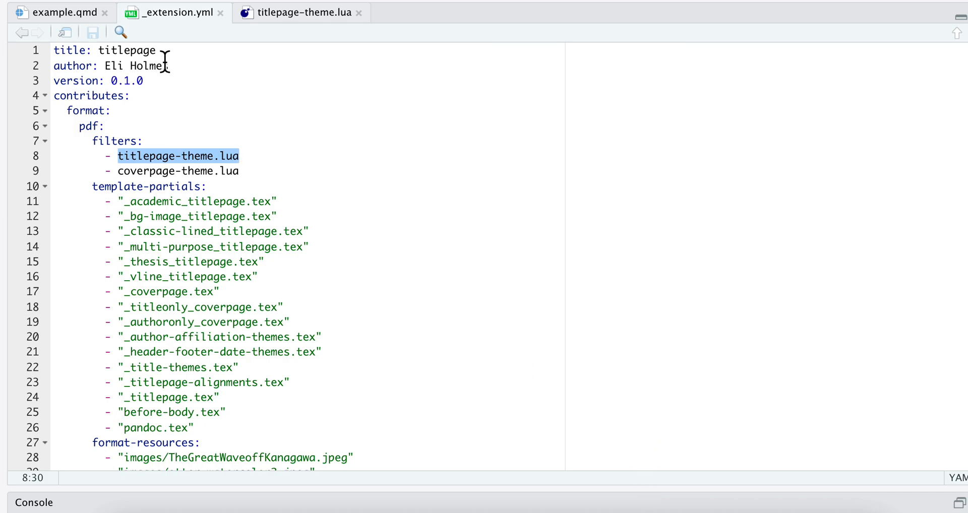
mouse_move(173, 13)
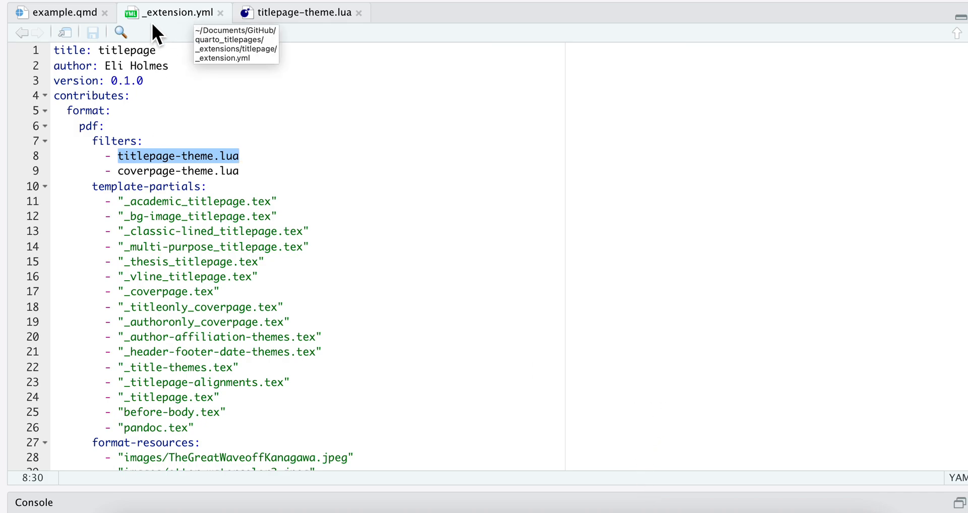
mouse_move(239, 183)
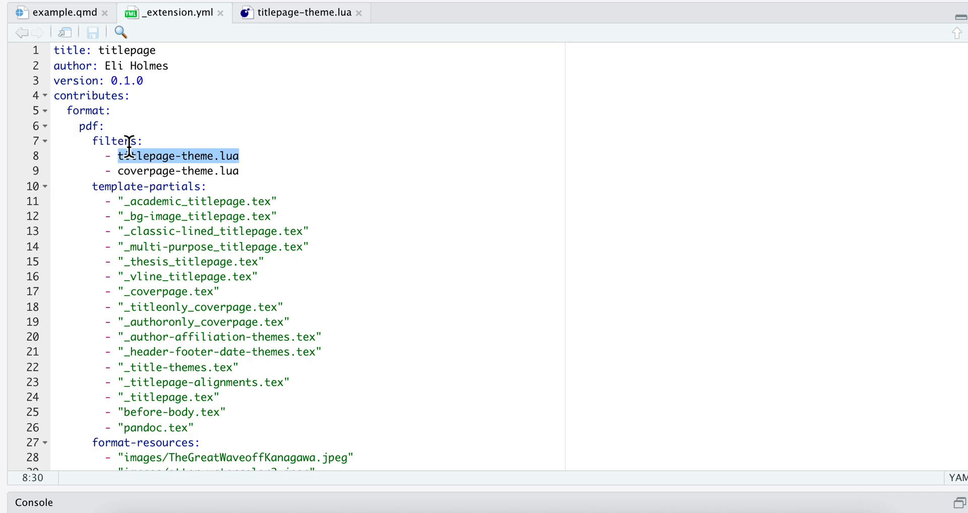
mouse_move(216, 163)
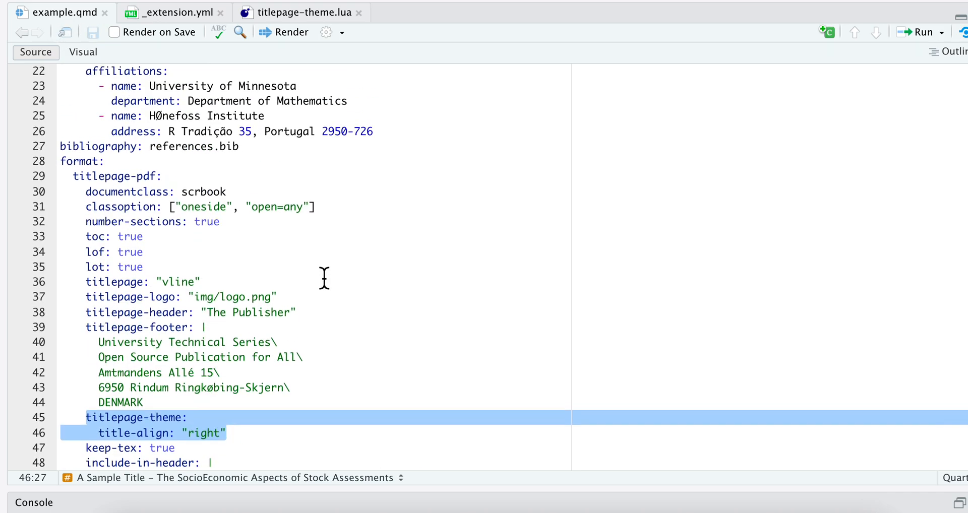
Scroll example.qmd through the titlepage-pdf options and Czech-diacritics header-includes to the Cover page section.
scroll("down", 3)
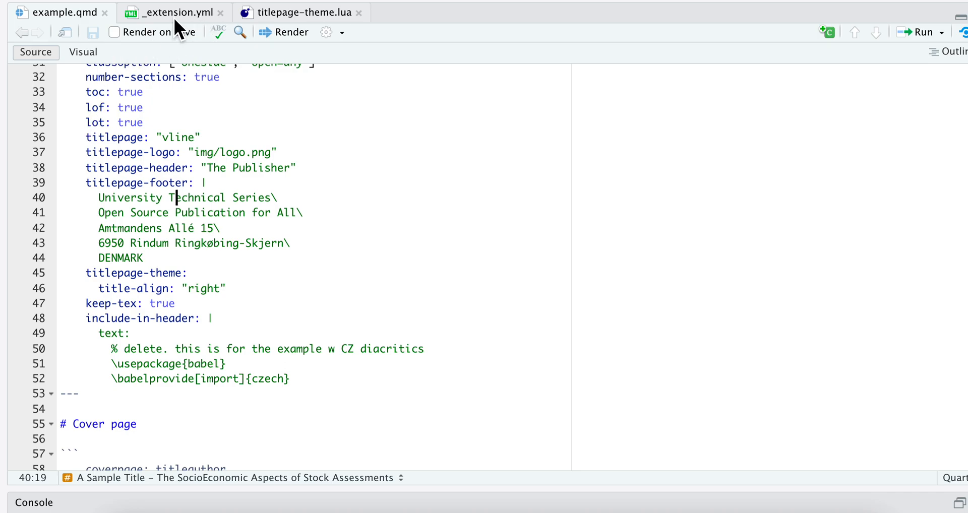
Return to _extension.yml showing the filter list and template partials.
left_click(172, 12)
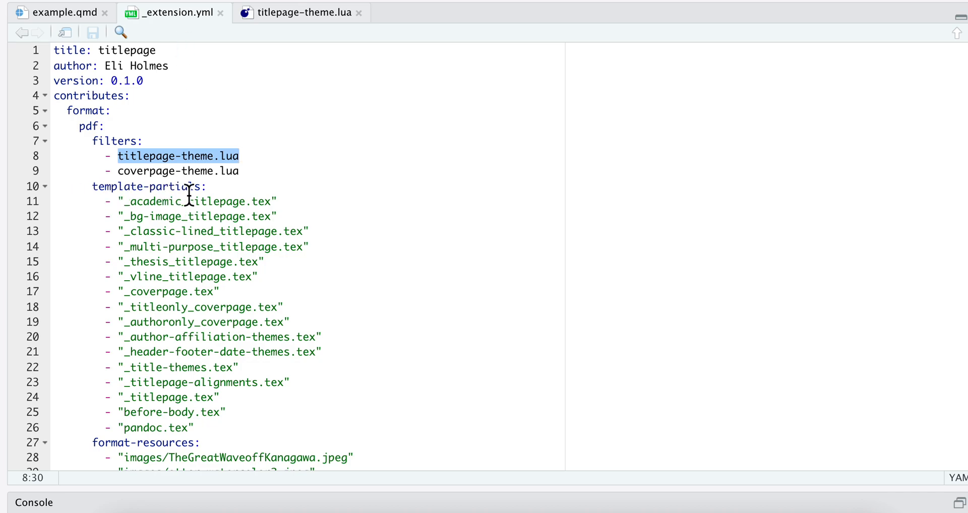
mouse_move(224, 197)
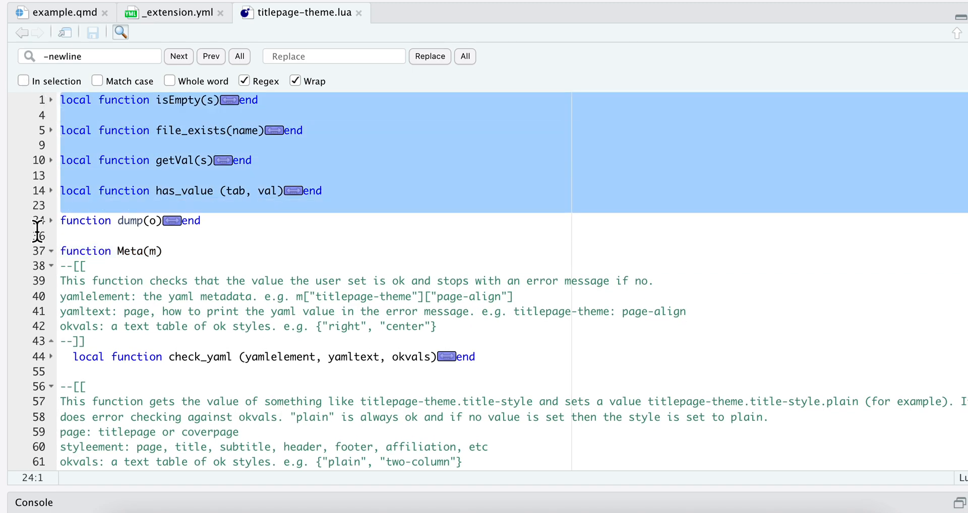
Move through titlepage-theme.lua past the folded helpers to the titlepage_table definition and theme-choice checks.
scroll("down", 3)
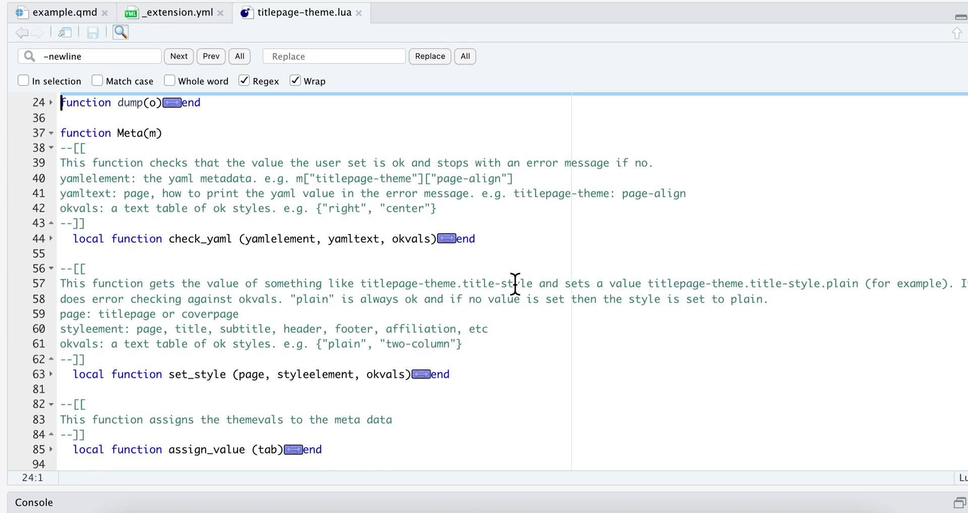
left_click(67, 148)
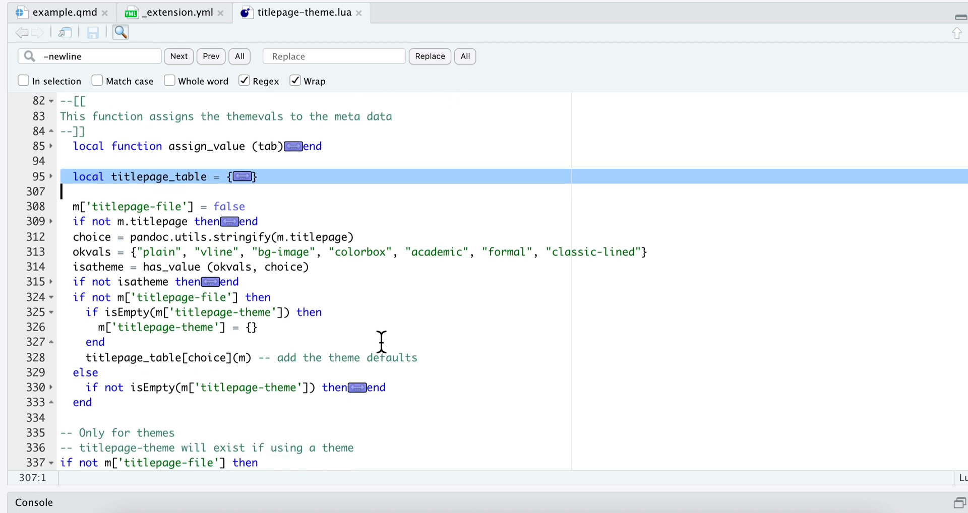
scroll("down", 3)
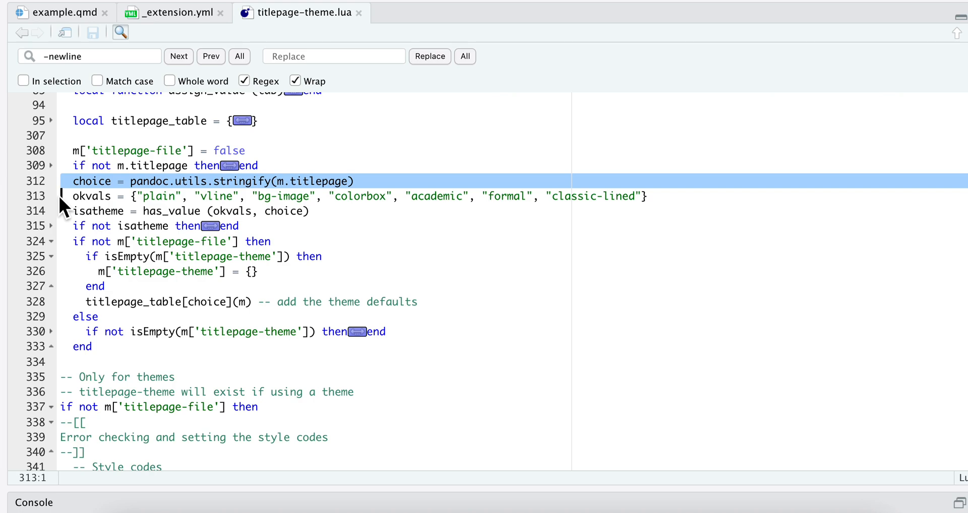
mouse_move(131, 211)
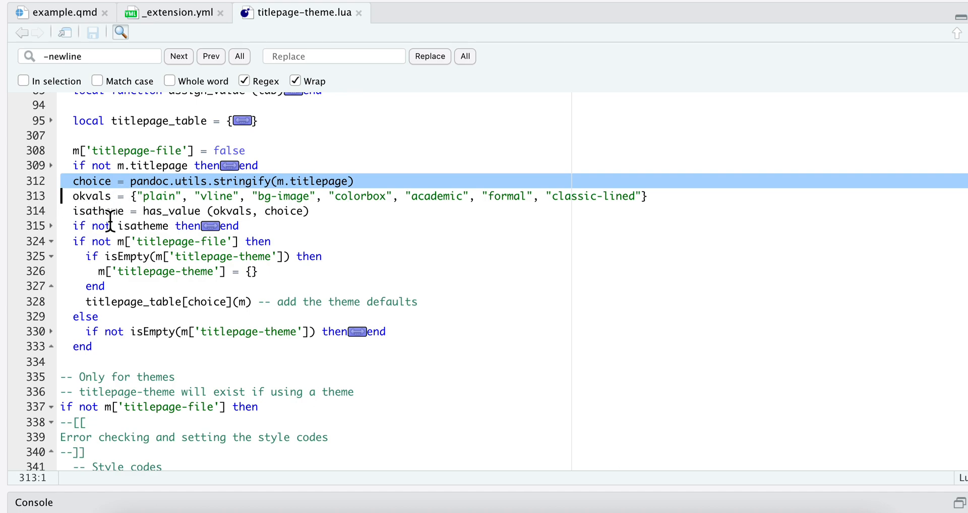
mouse_move(59, 312)
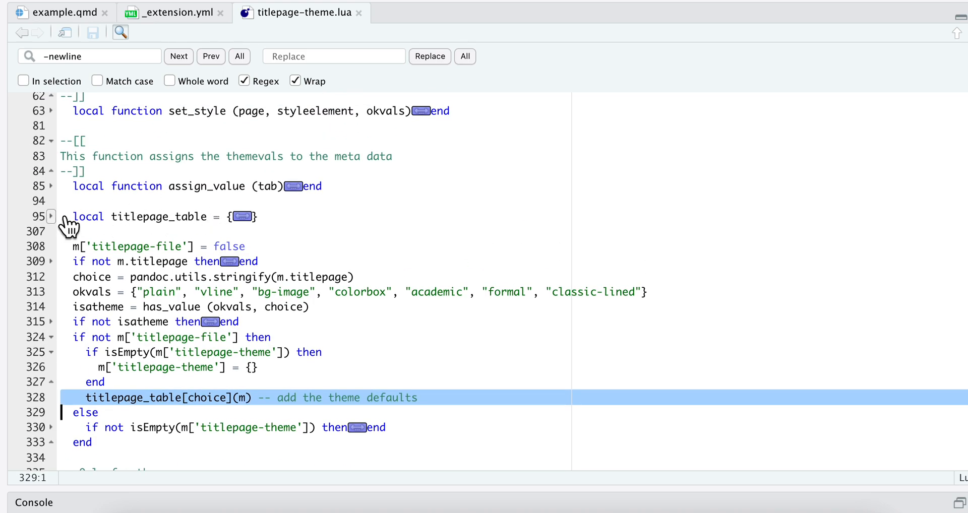
Expand titlepage_table and fold academic to list the academic, bg-image, classic-lined, colorbox, formal and vline themes.
left_click(51, 215)
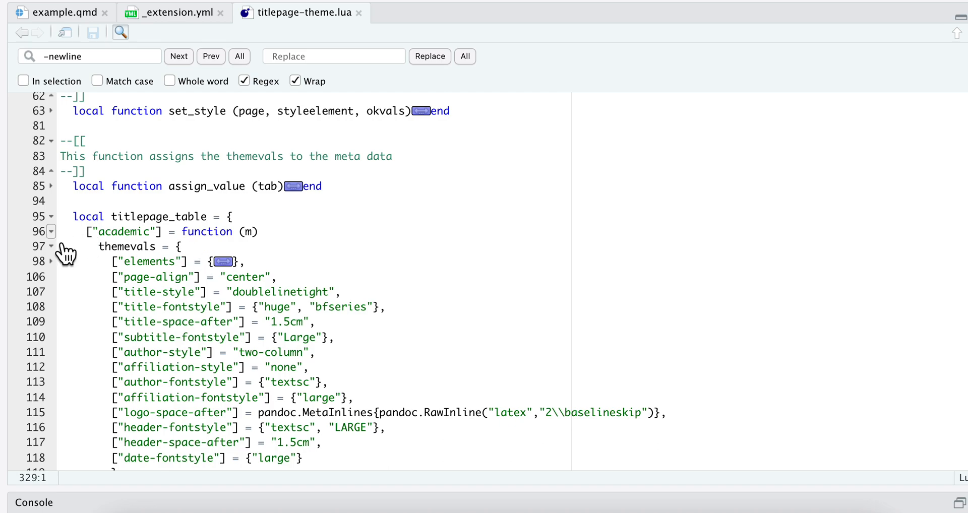
left_click(52, 232)
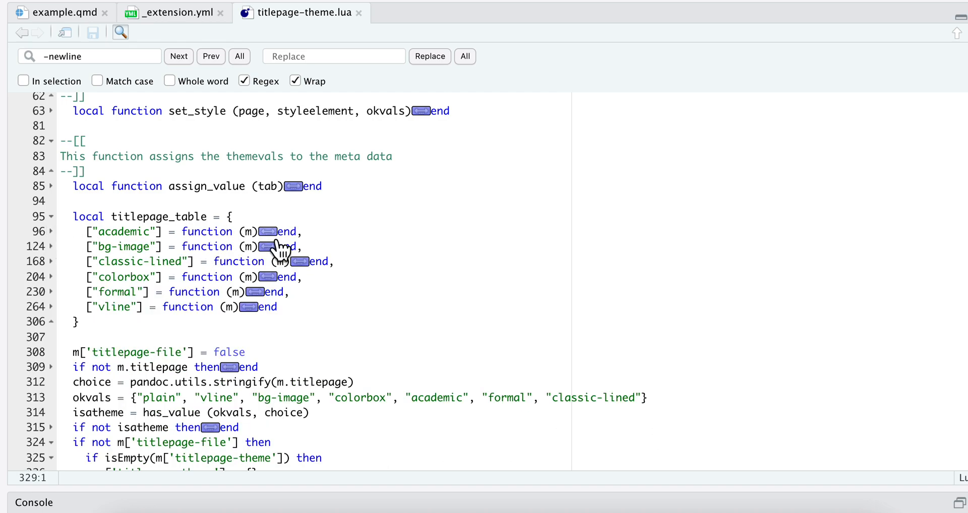